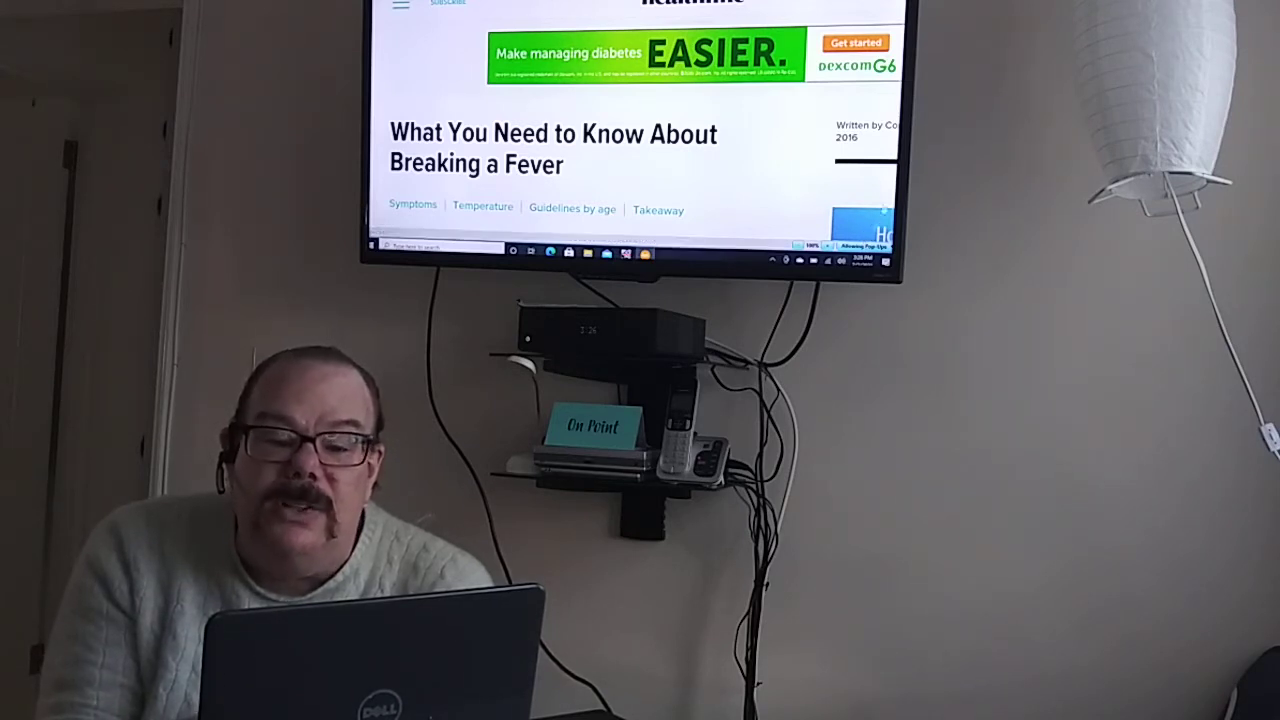
pyautogui.scroll(-3)
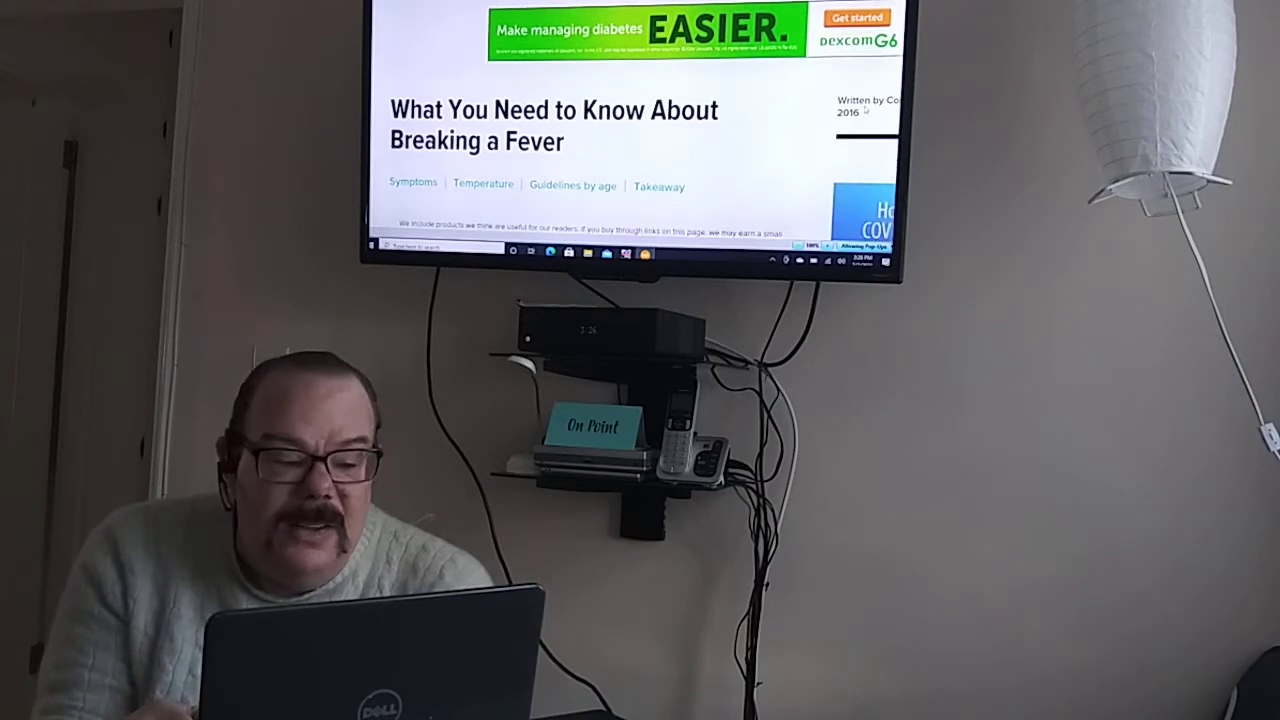
pyautogui.scroll(-3)
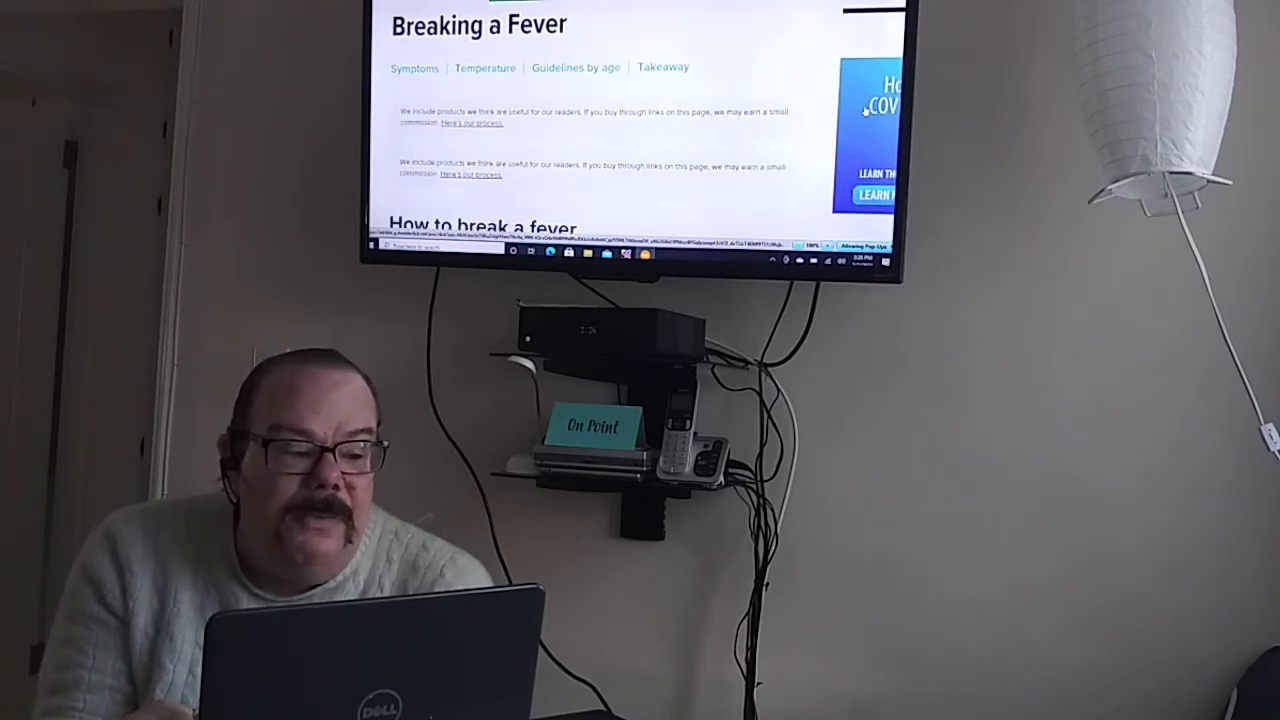
pyautogui.scroll(-3)
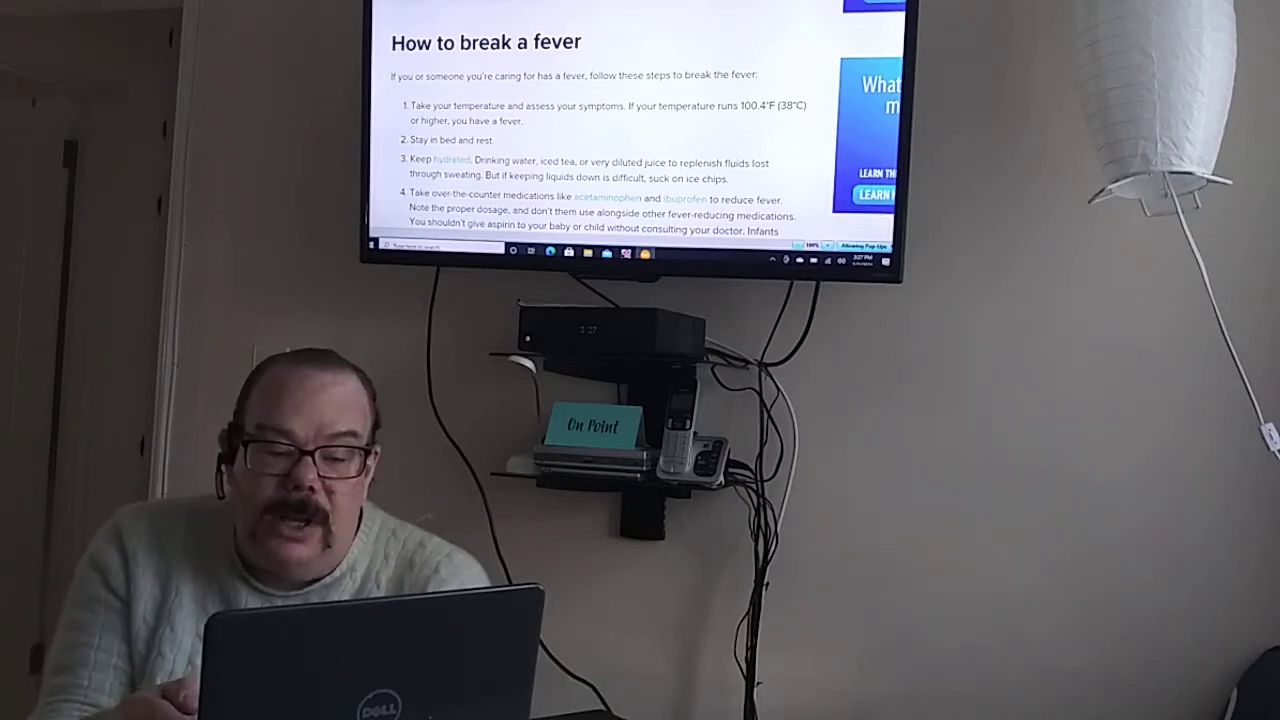
pyautogui.scroll(-3)
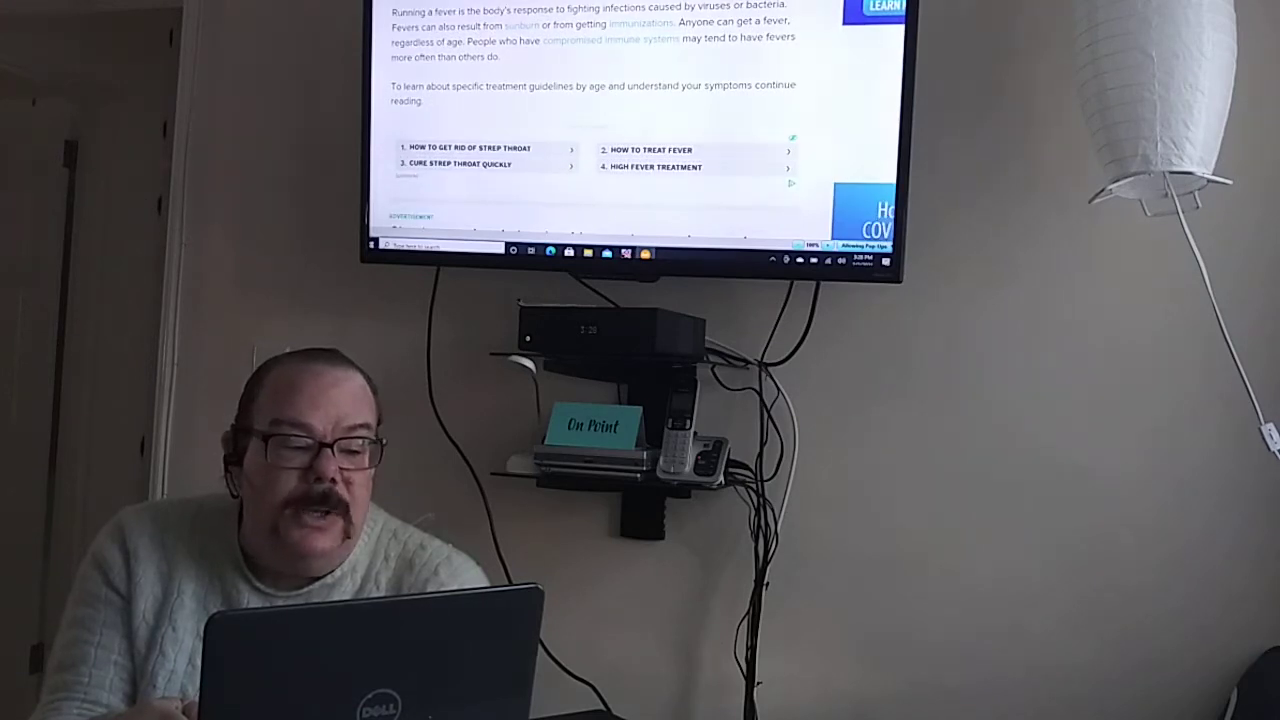
pyautogui.scroll(-3)
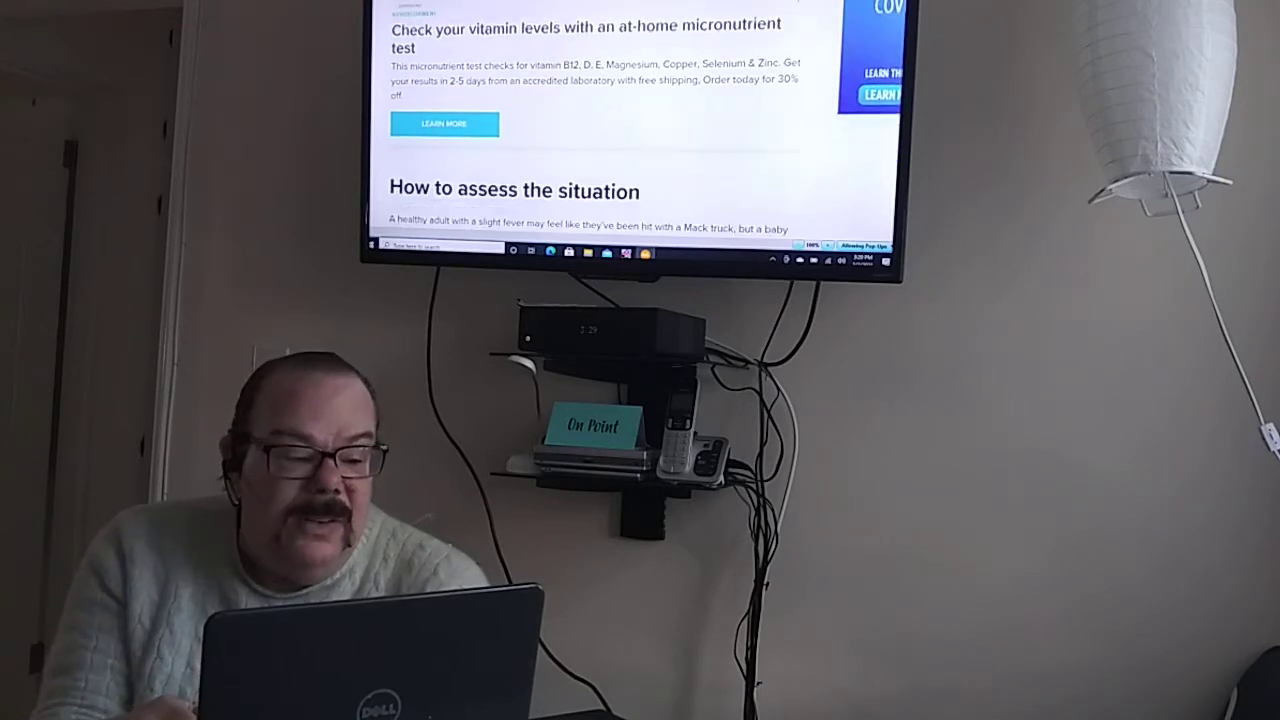
pyautogui.scroll(-3)
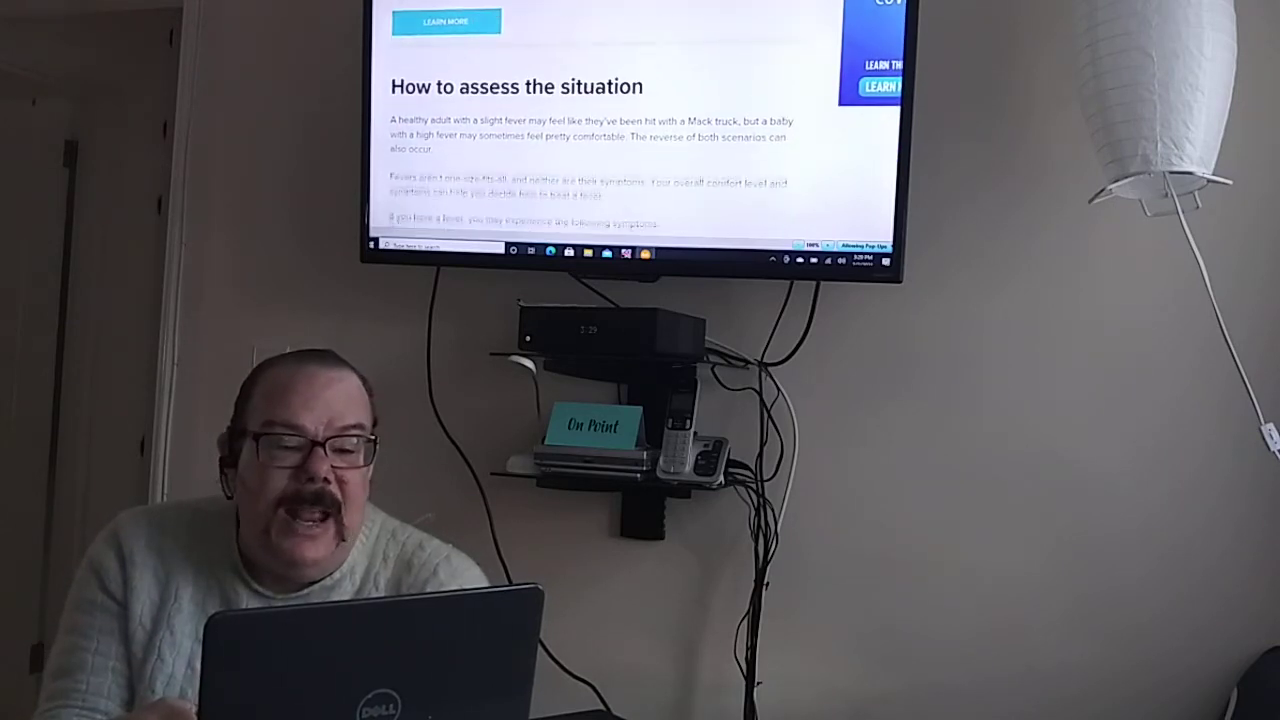
pyautogui.scroll(-3)
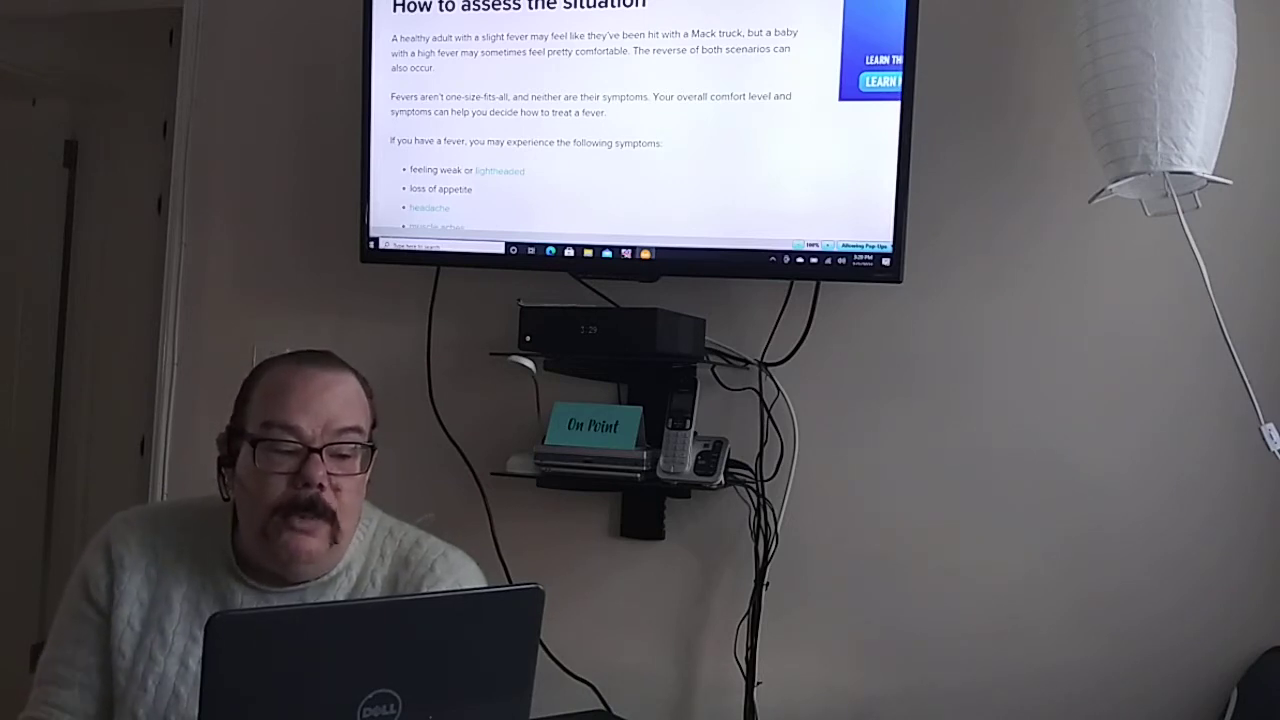
pyautogui.scroll(-3)
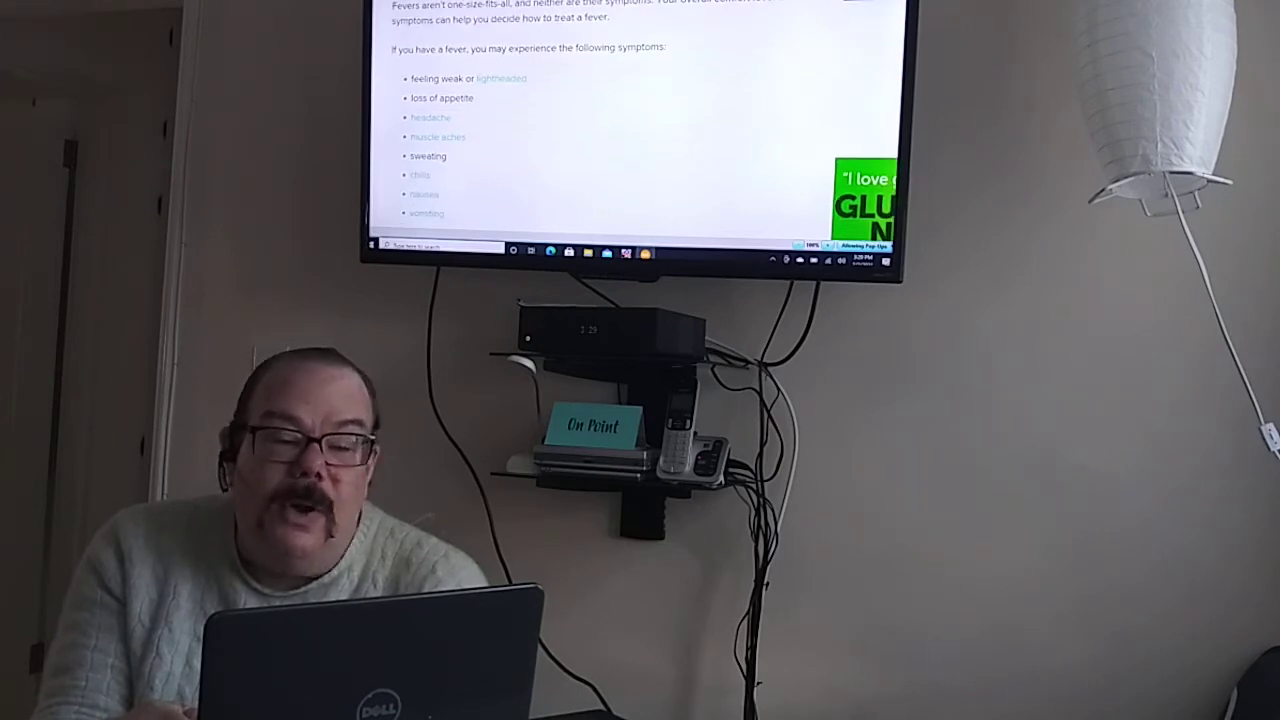
pyautogui.scroll(-3)
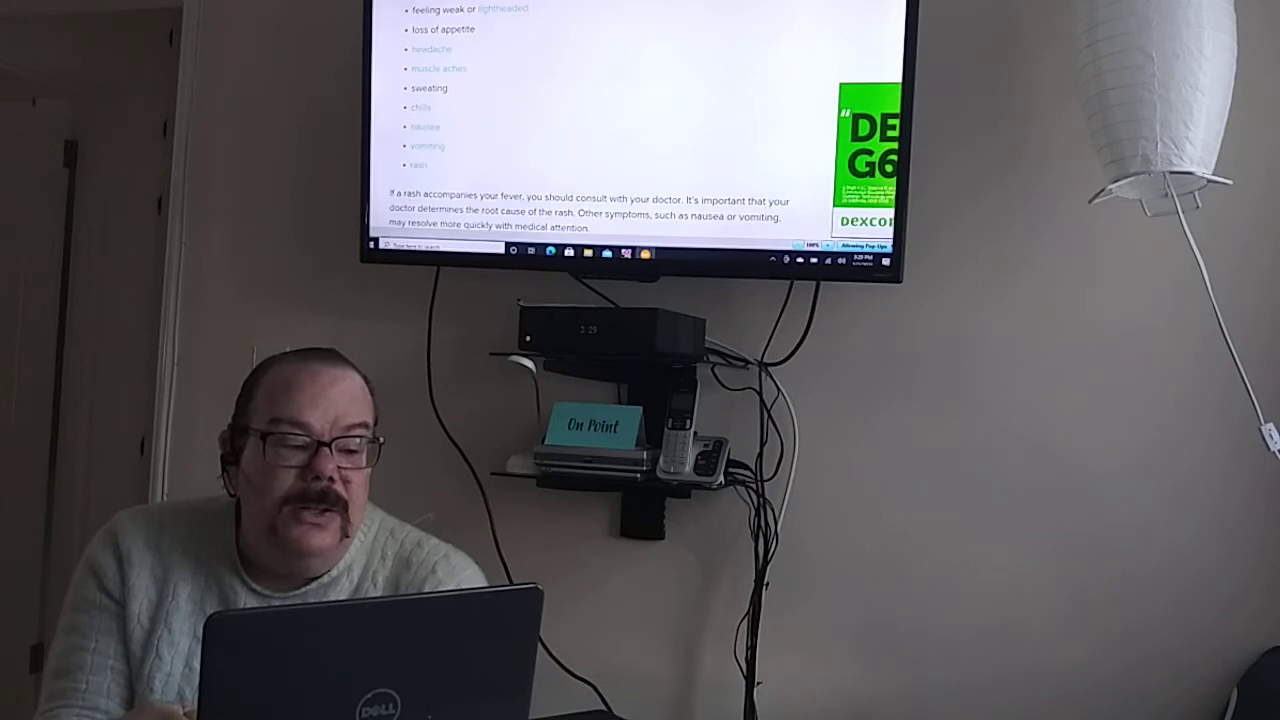
pyautogui.scroll(-3)
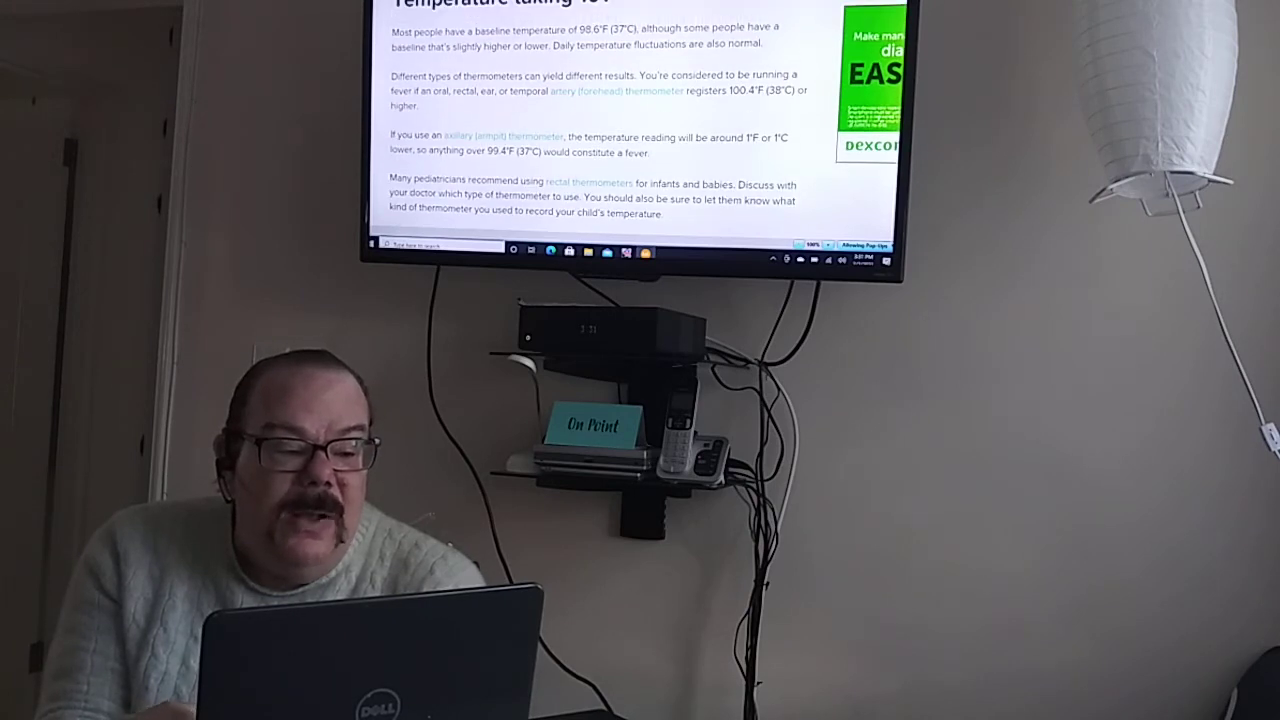
pyautogui.scroll(-3)
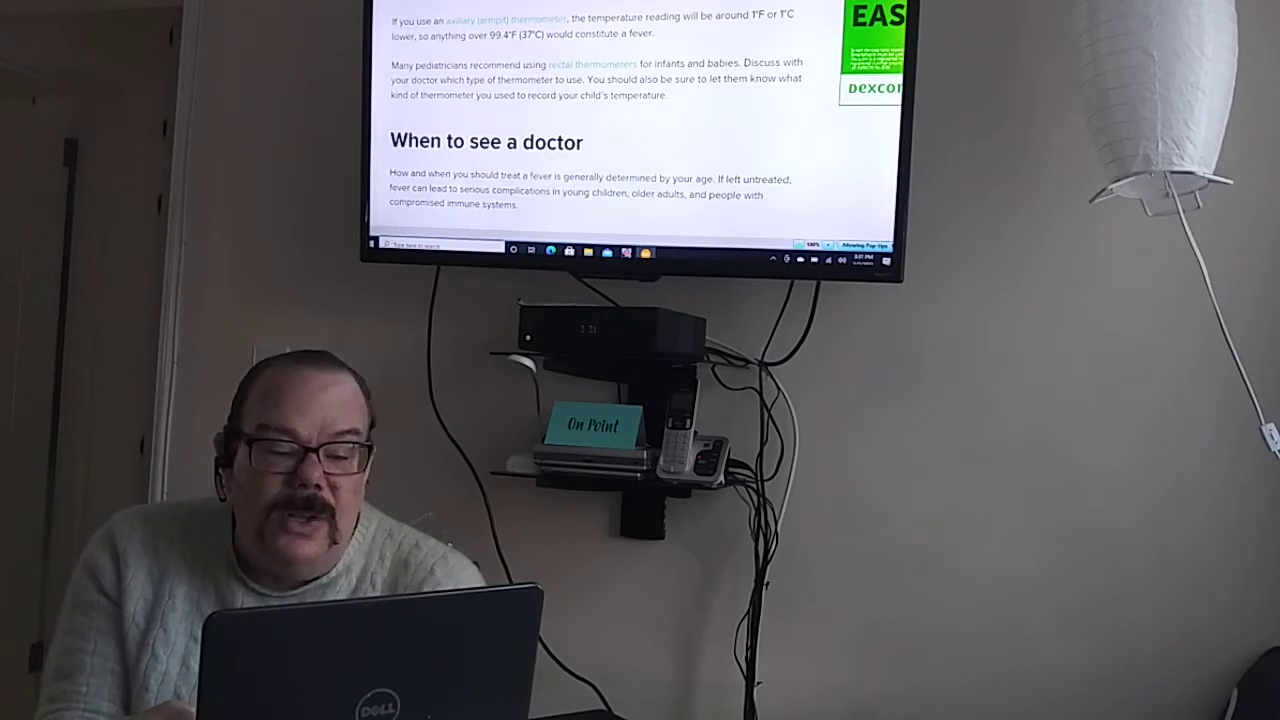
pyautogui.scroll(-3)
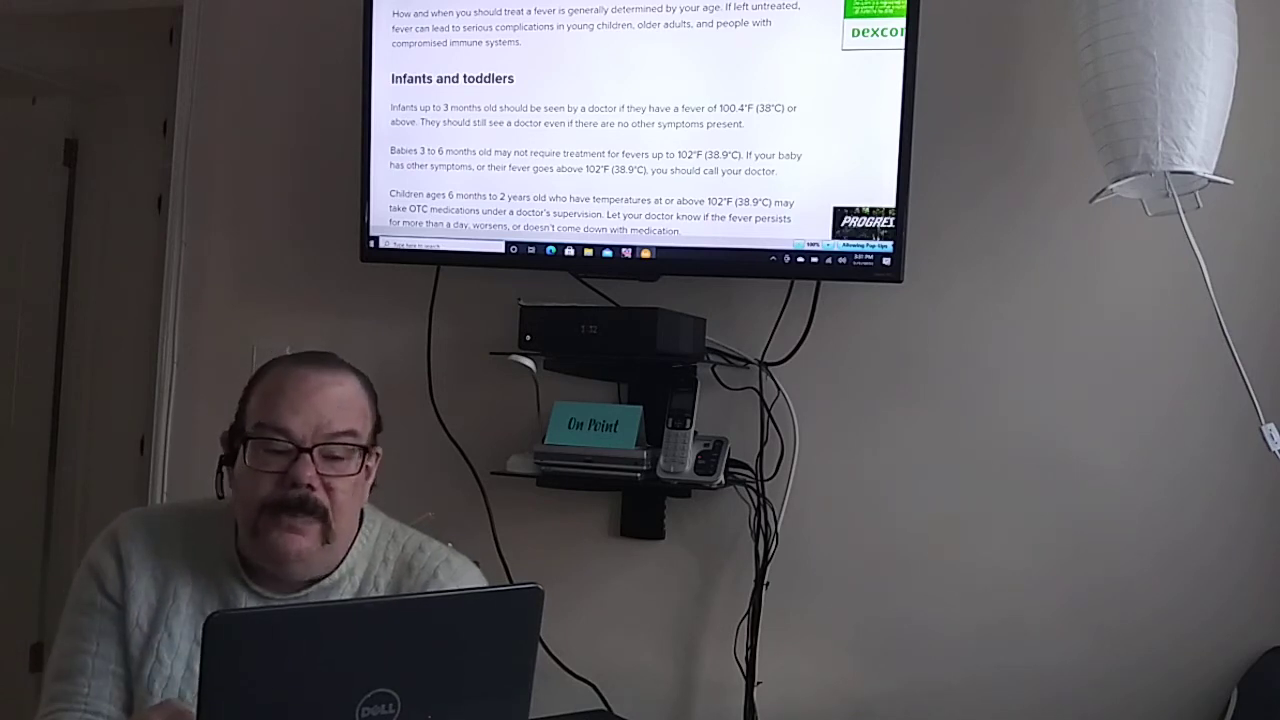
pyautogui.scroll(-3)
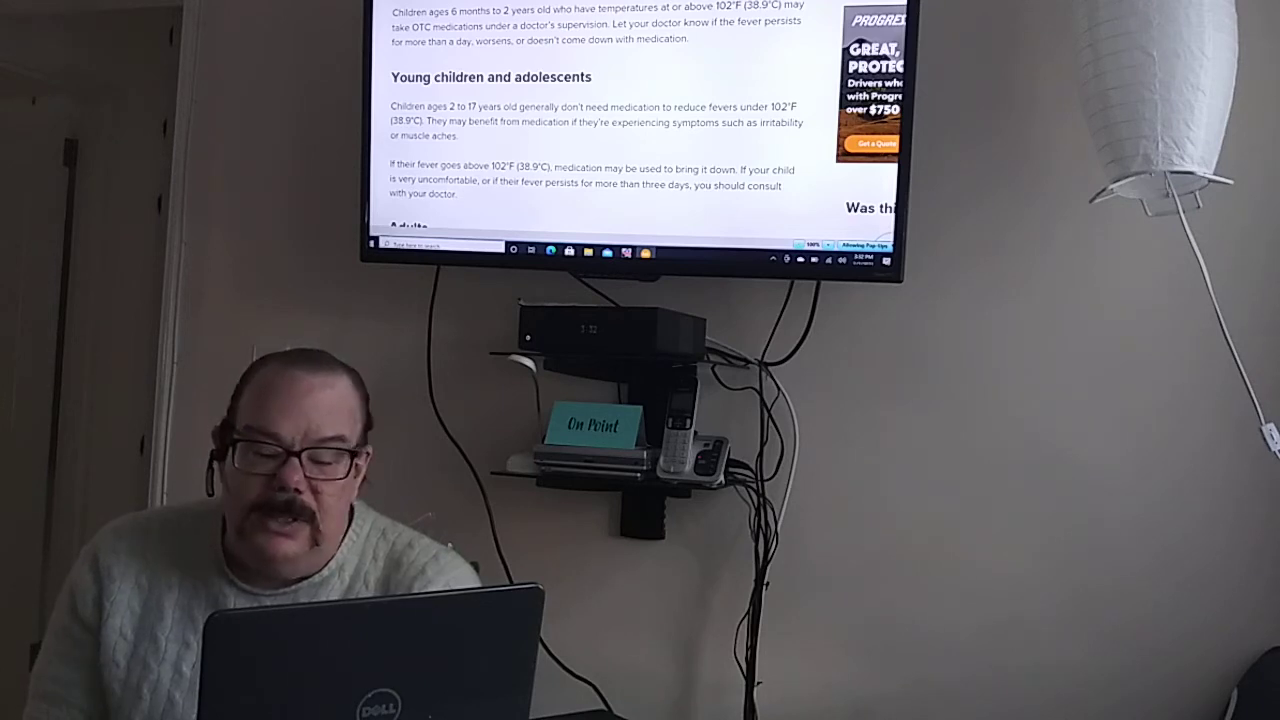
pyautogui.scroll(-3)
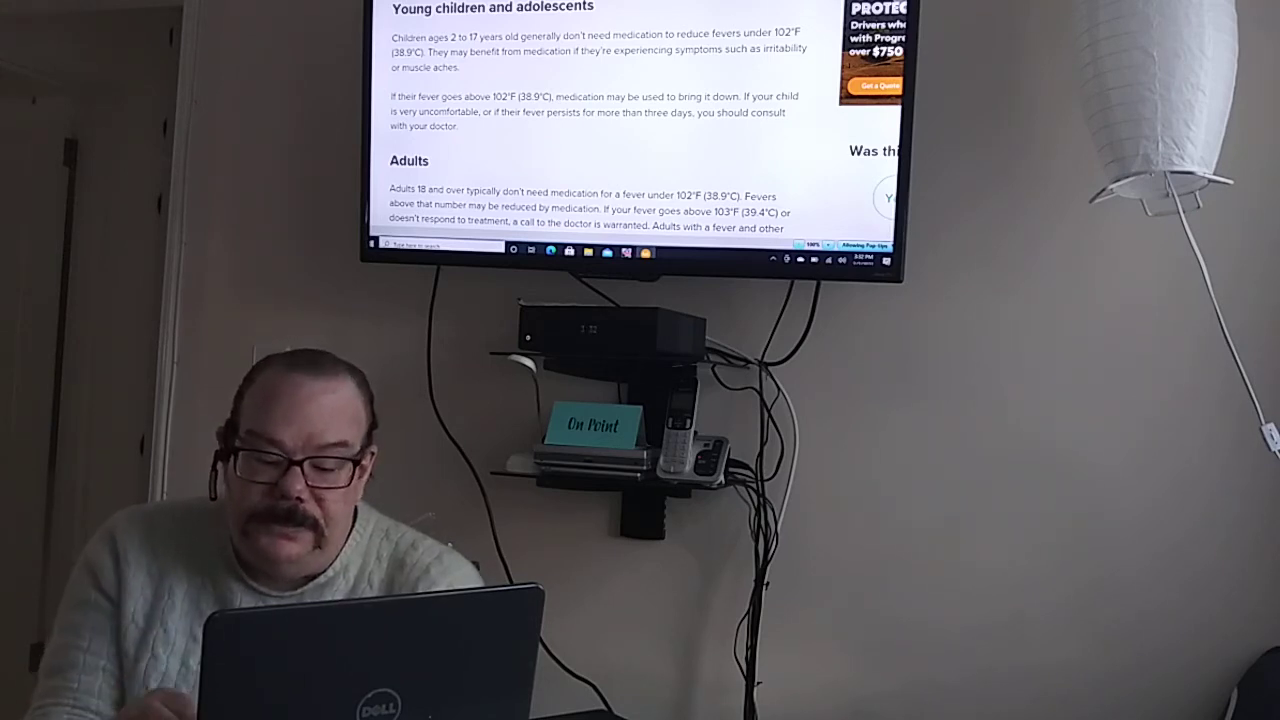
pyautogui.scroll(-3)
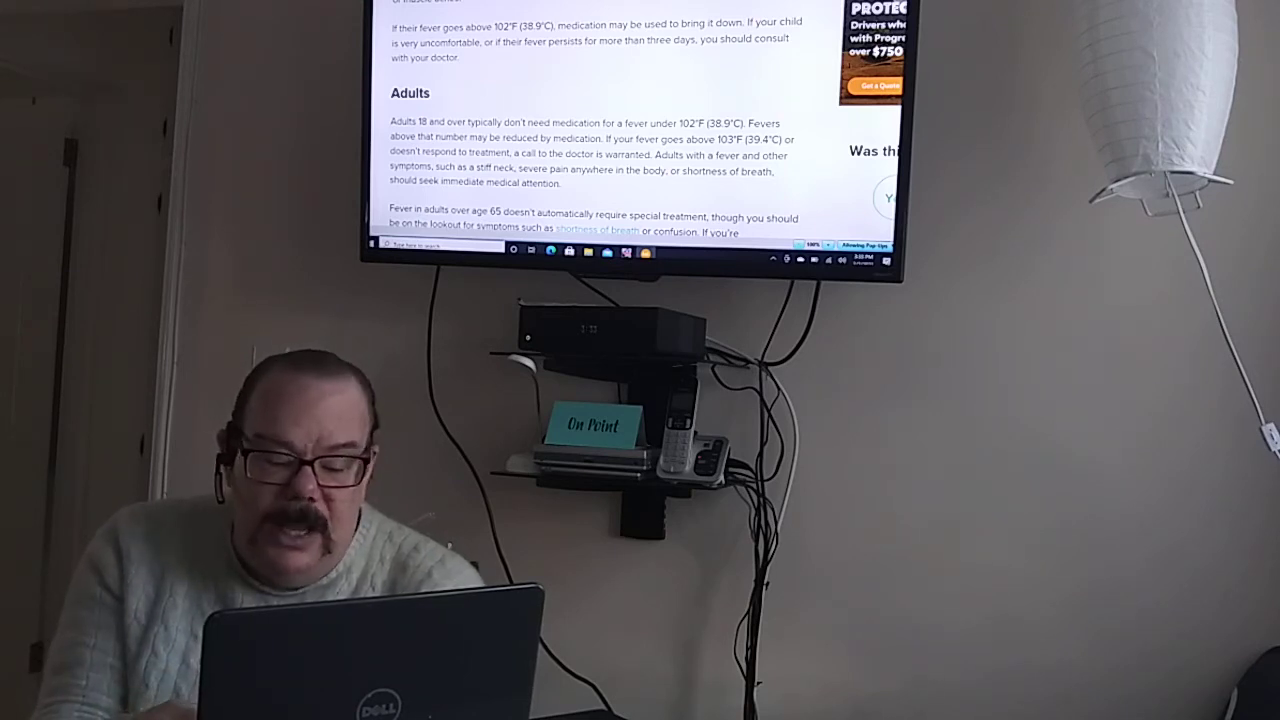
pyautogui.scroll(-3)
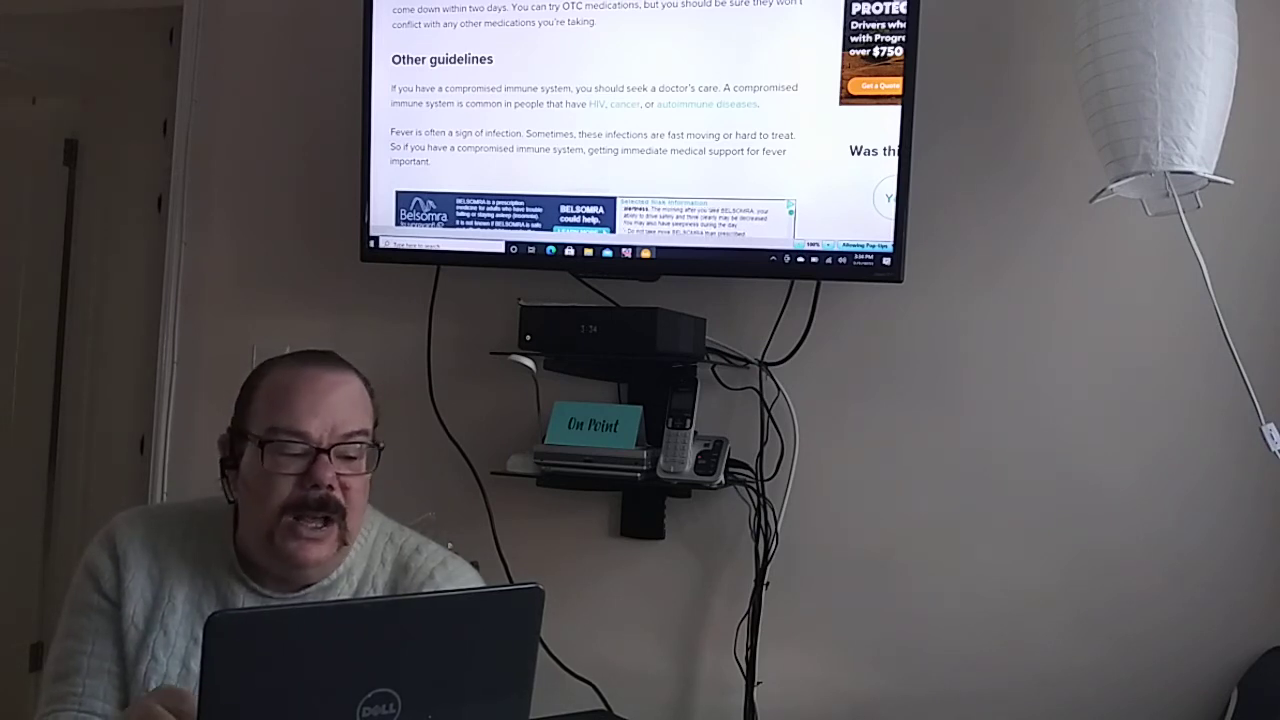
pyautogui.scroll(-3)
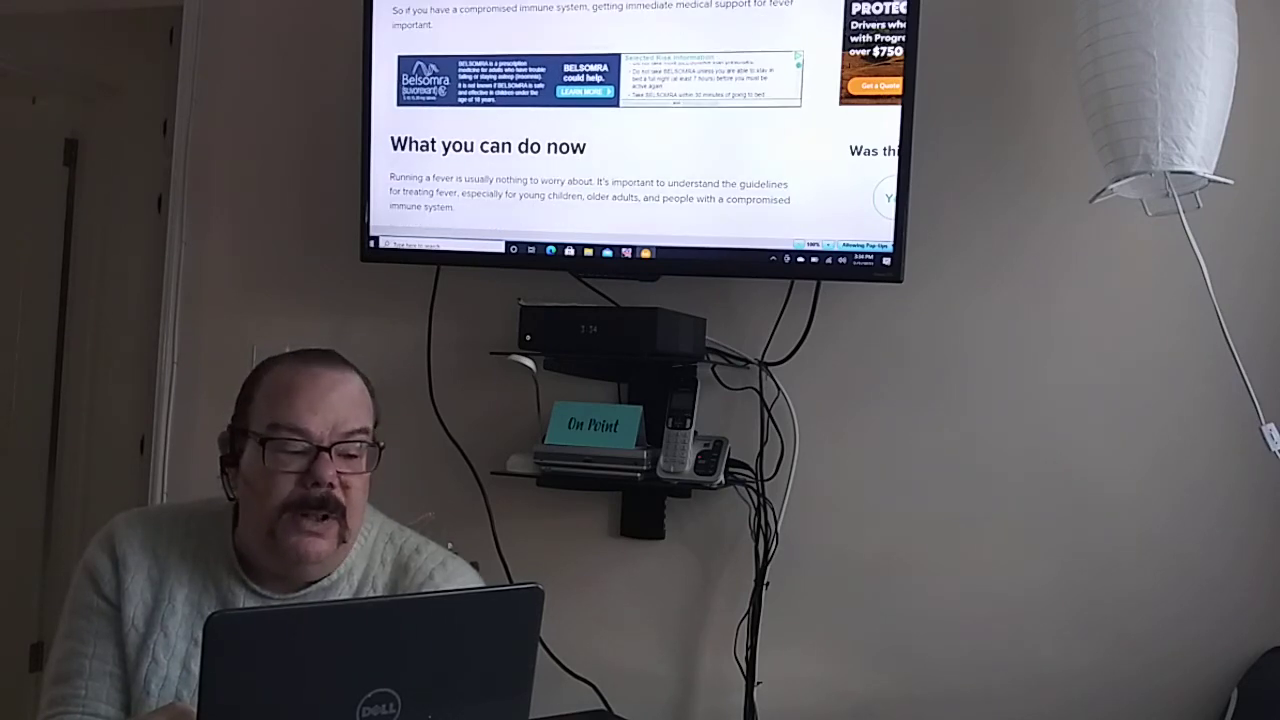
pyautogui.scroll(-3)
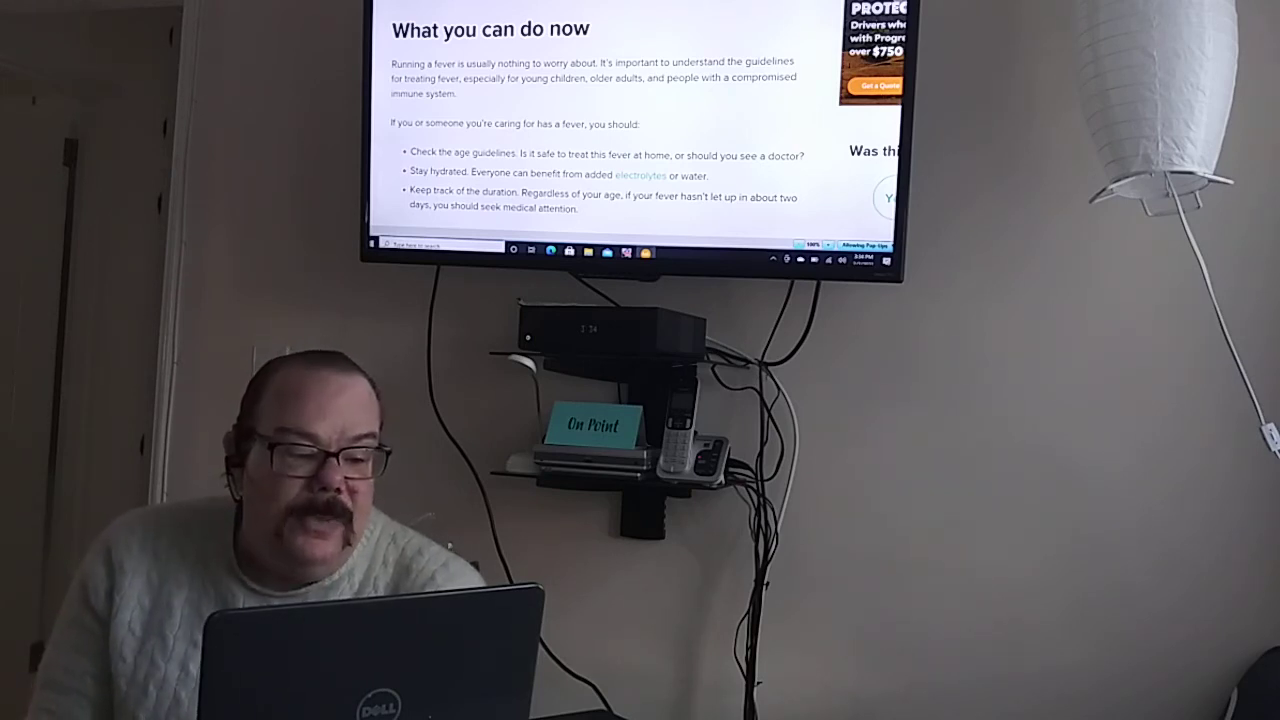
pyautogui.scroll(-3)
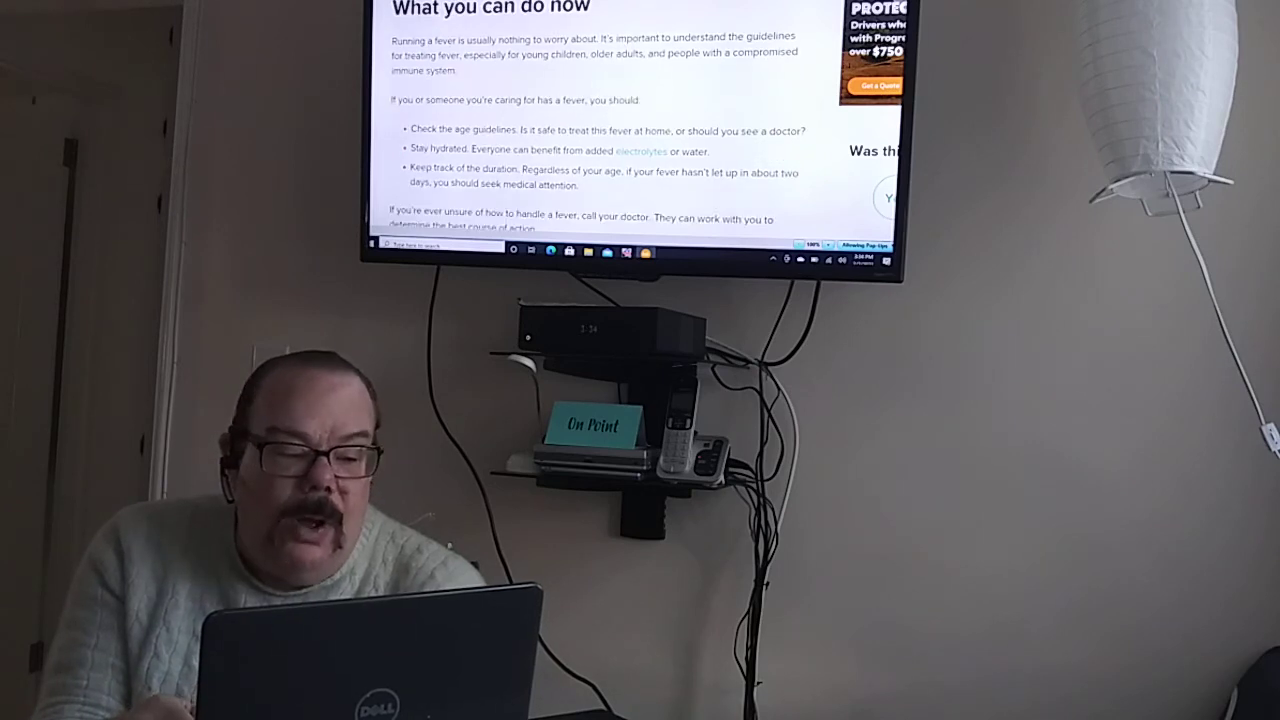